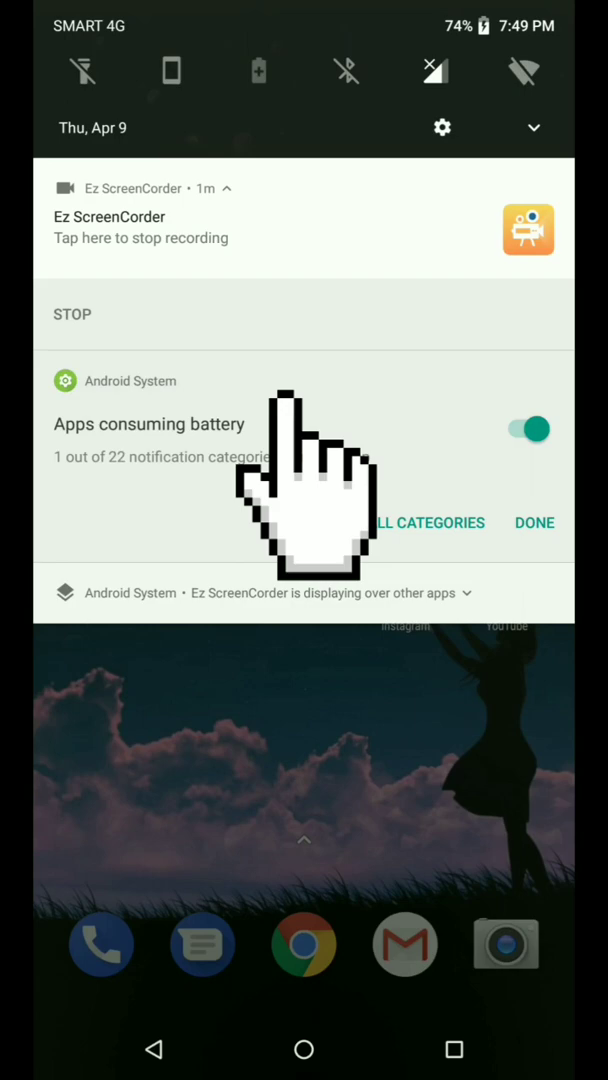
mouse_move(305, 480)
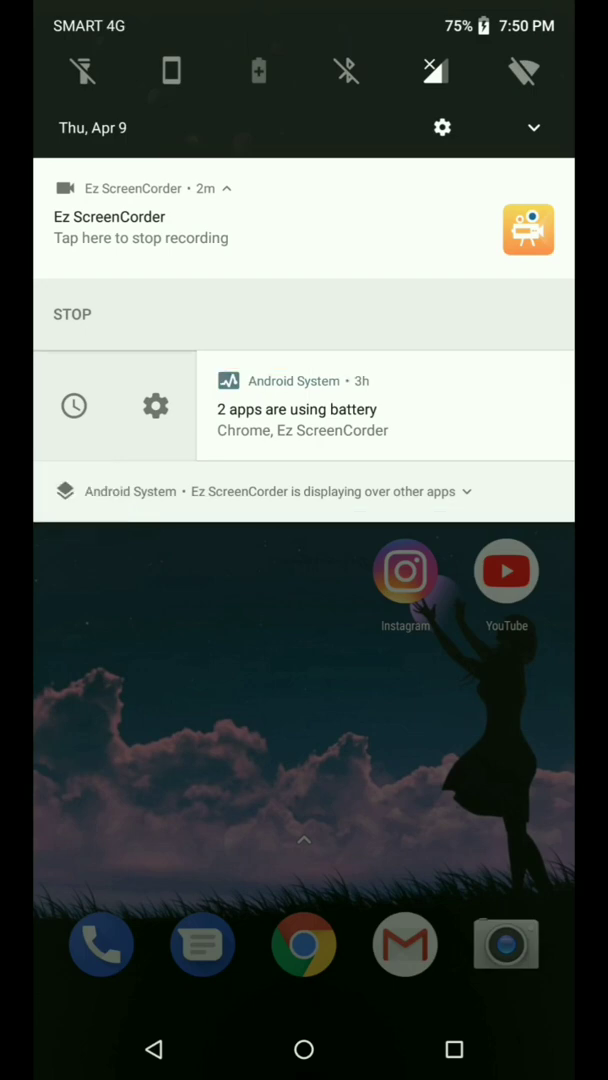
Snooze the '2 apps are using battery' notification for 1 hour.
left_click(73, 405)
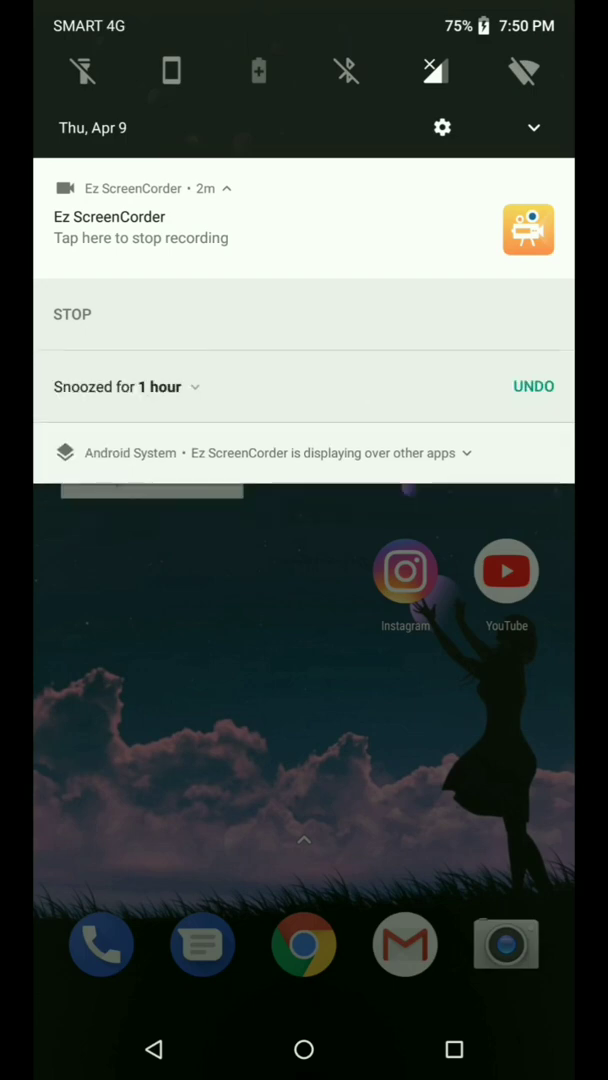
left_click(197, 387)
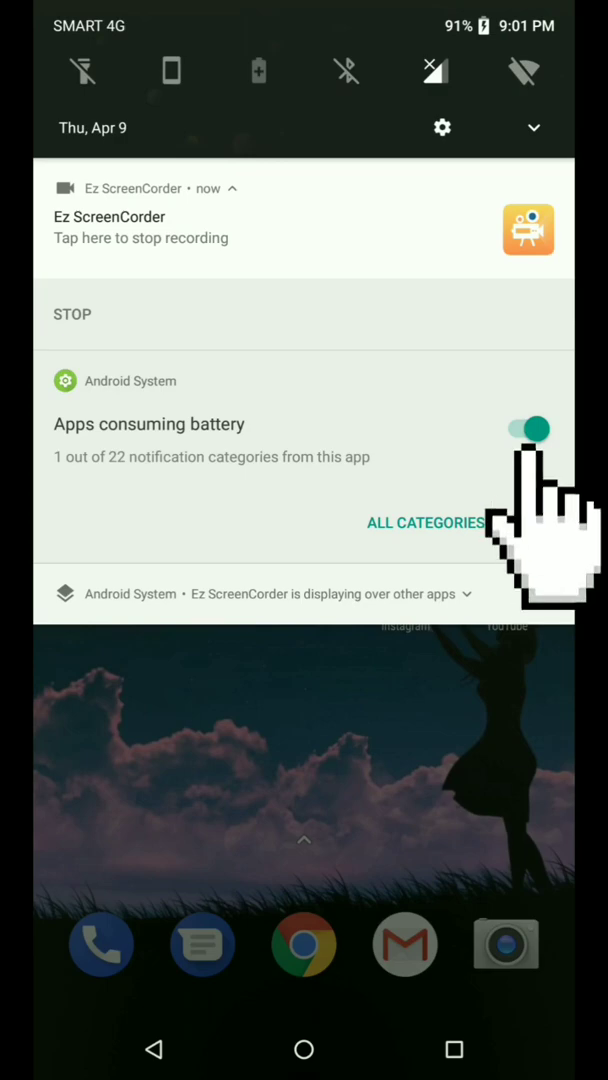
Switch off the 'Apps consuming battery' notification toggle.
left_click(519, 428)
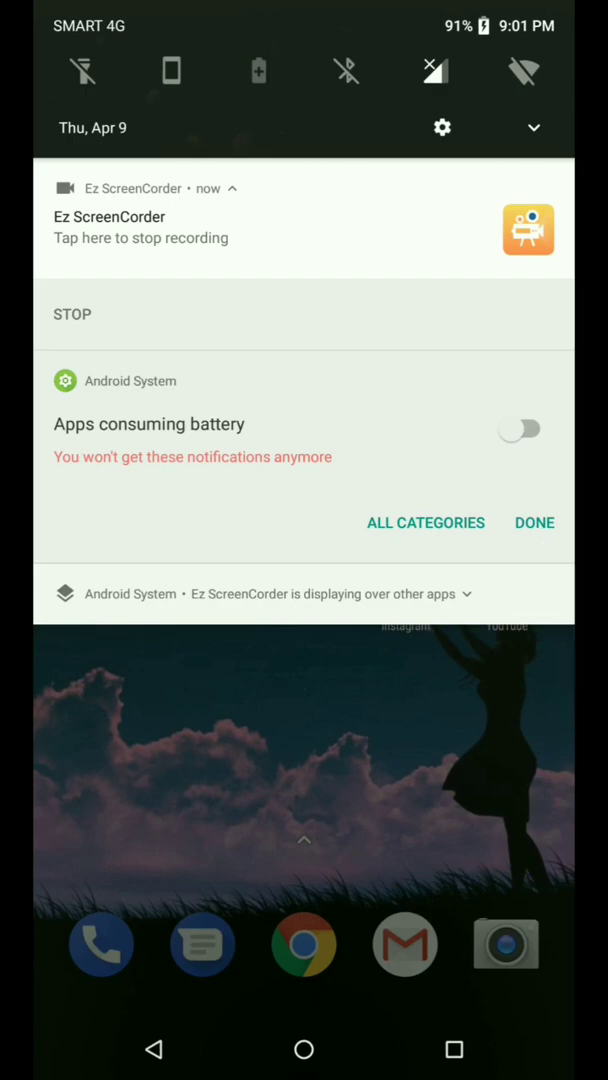
Confirm with DONE to close the battery notification controls.
left_click(534, 522)
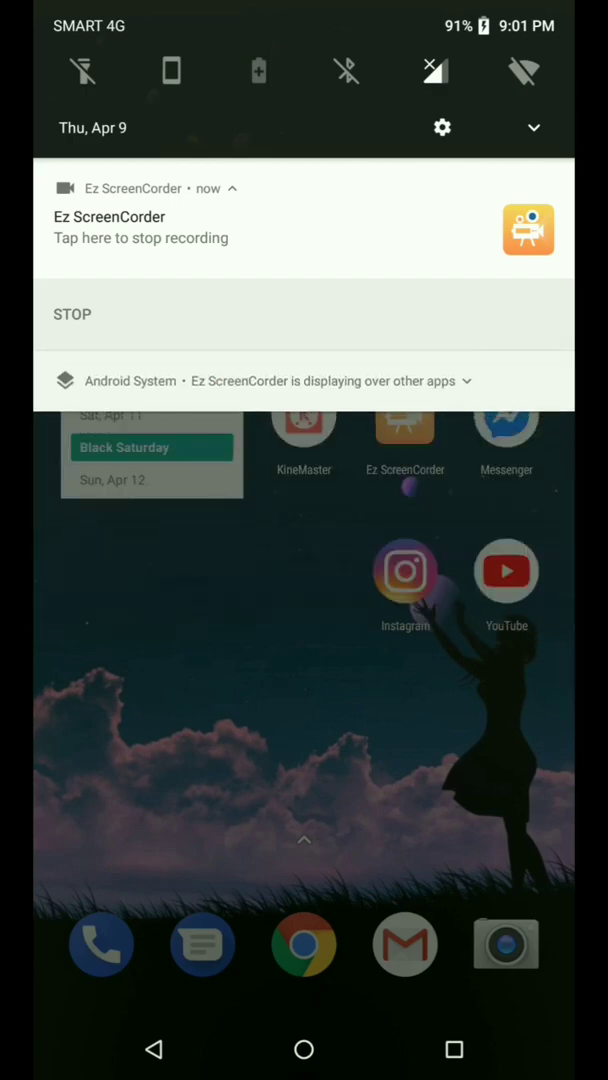